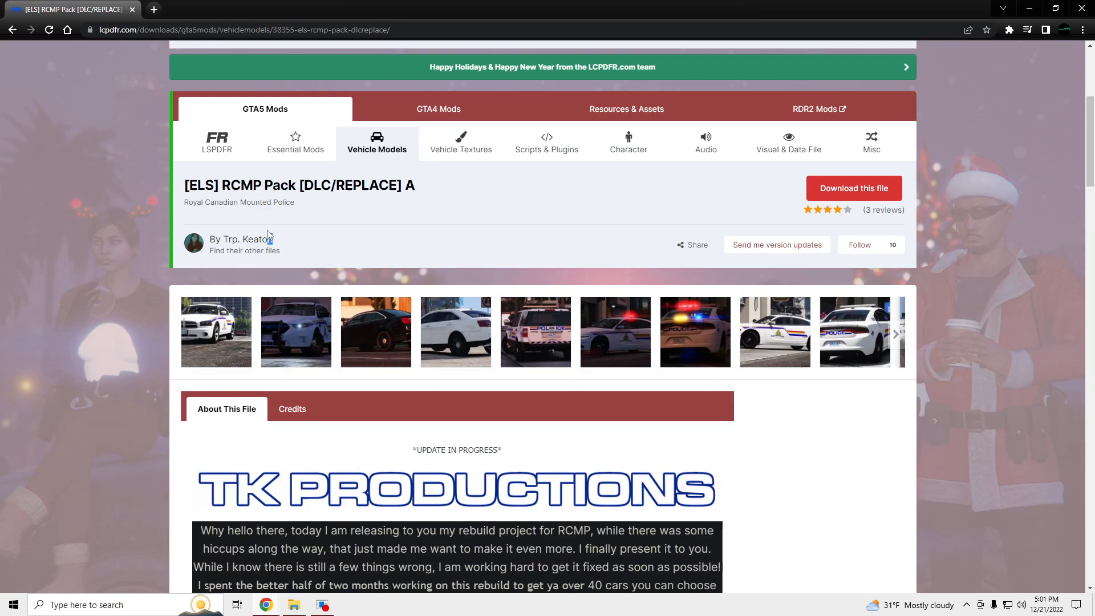
{"action": "mouse_move", "coordinate": [293, 250]}
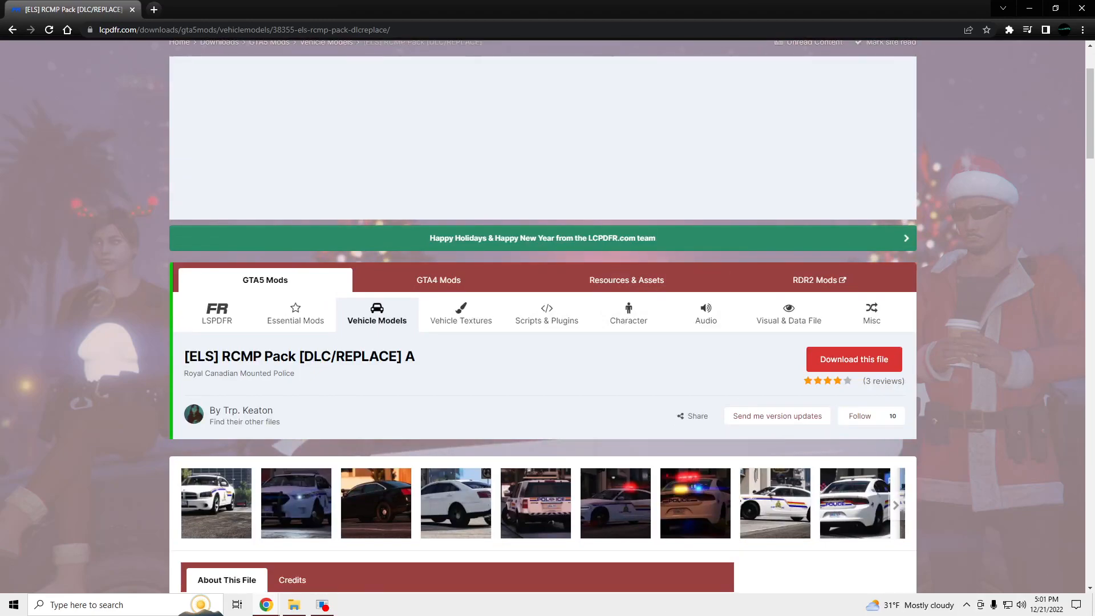
{"action": "mouse_move", "coordinate": [349, 13]}
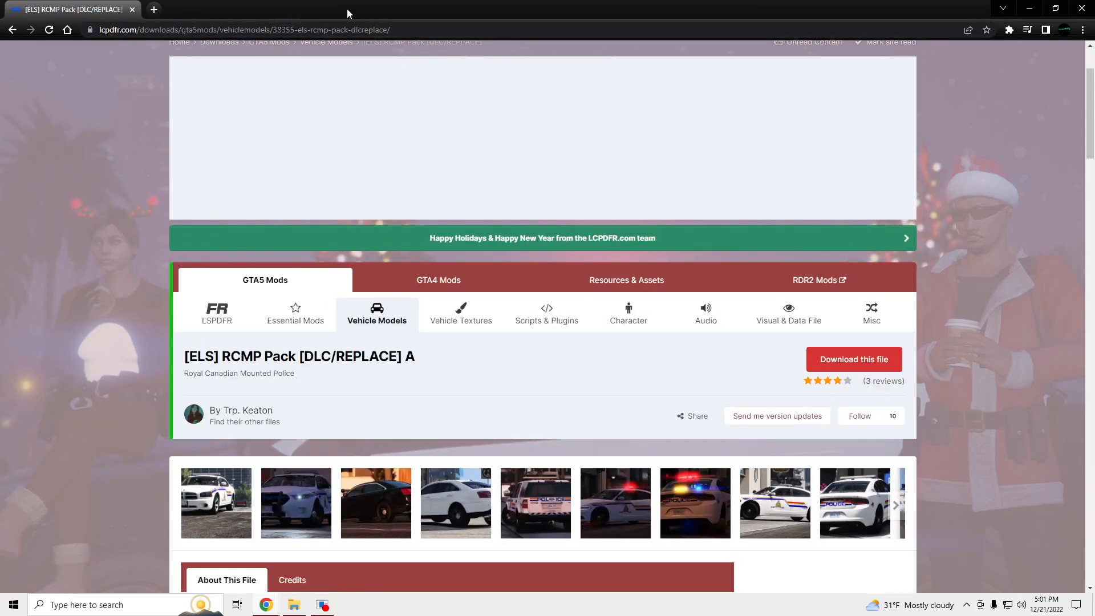
{"action": "mouse_move", "coordinate": [520, 188]}
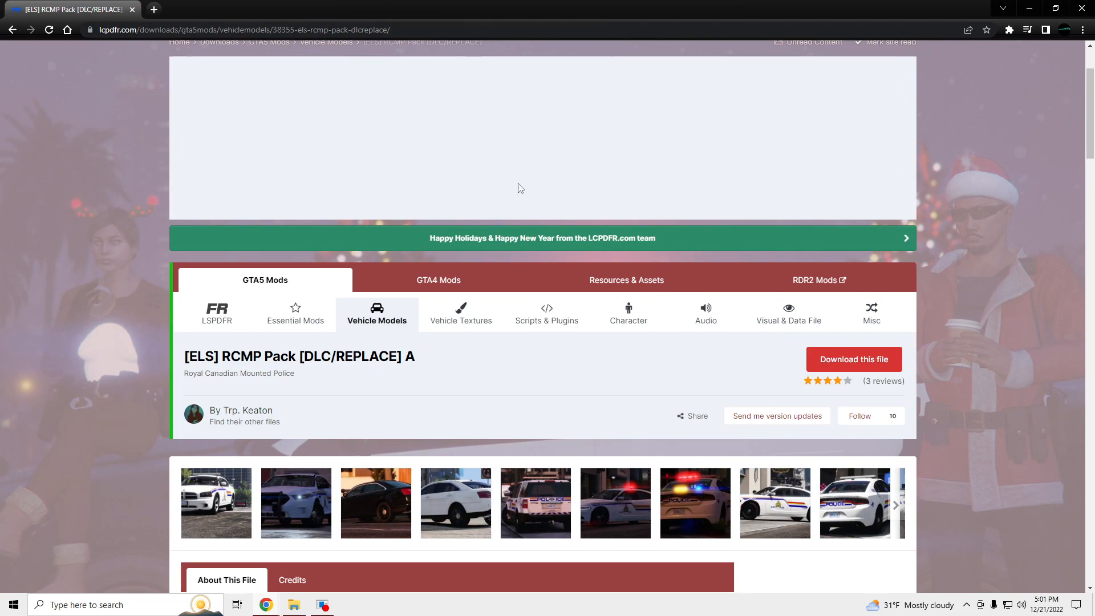
Start downloading the [ELS] RCMP [DLC].rar archive from the pack's download list.
{"action": "scroll", "scroll_direction": "down", "scroll_amount": 3}
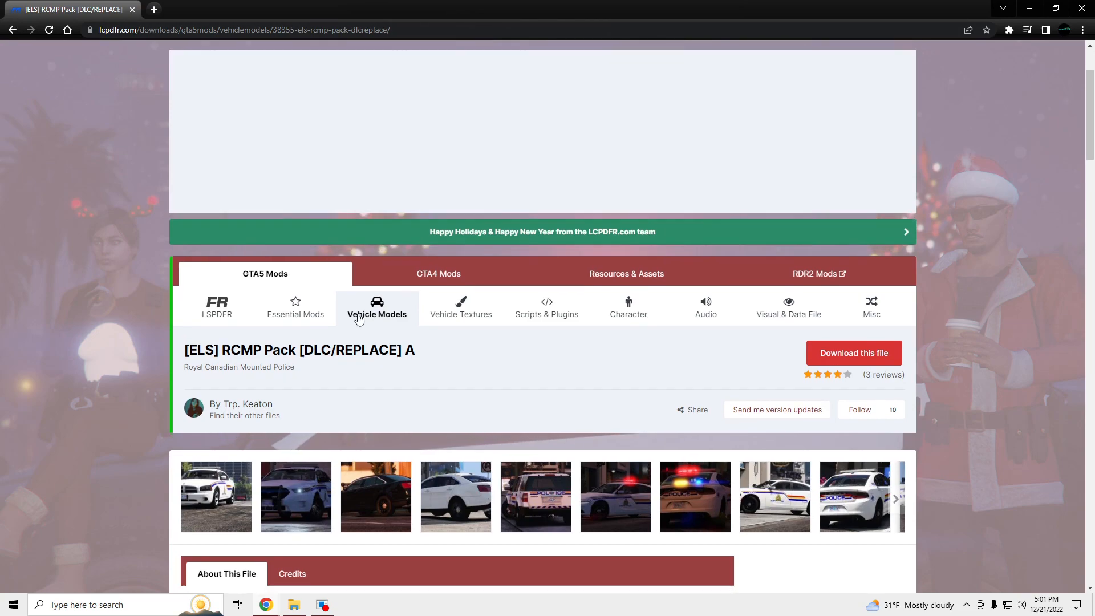
{"action": "scroll", "scroll_direction": "down", "scroll_amount": 3}
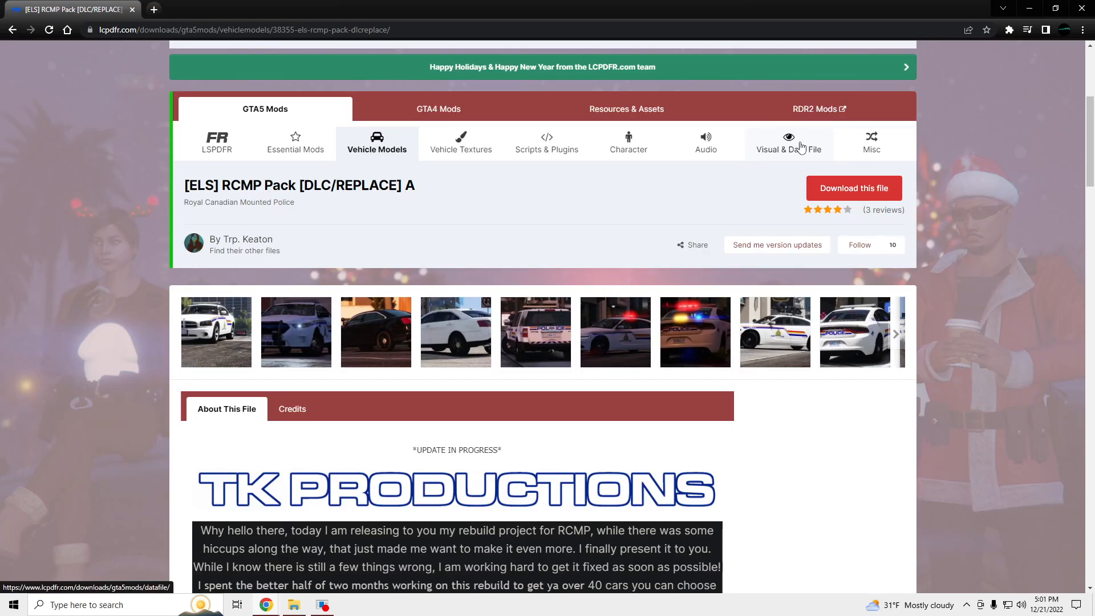
{"action": "mouse_move", "coordinate": [727, 212]}
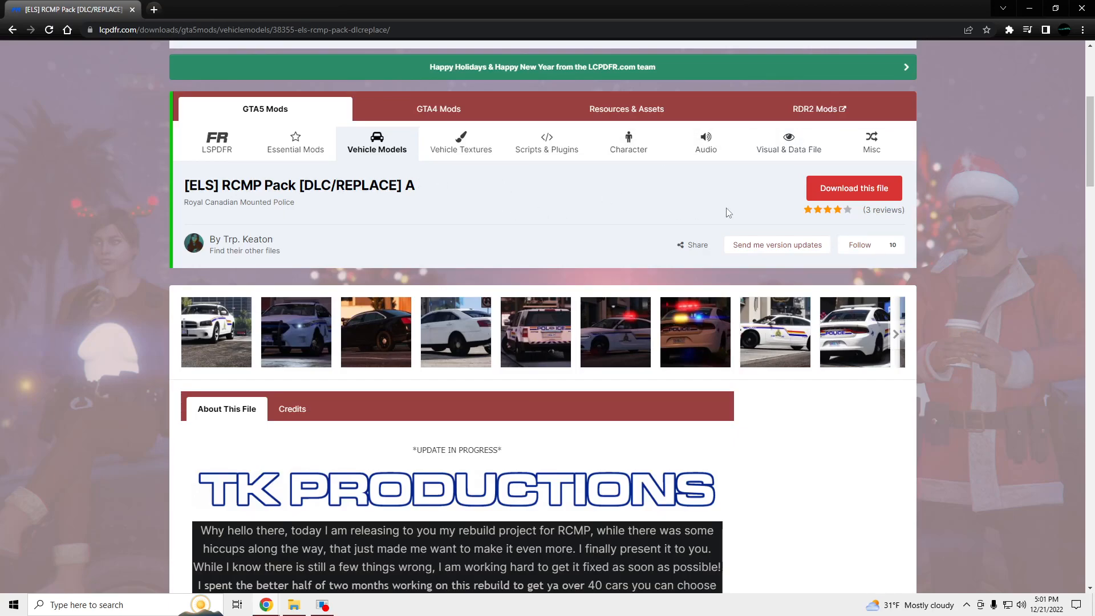
{"action": "left_click", "coordinate": [853, 189]}
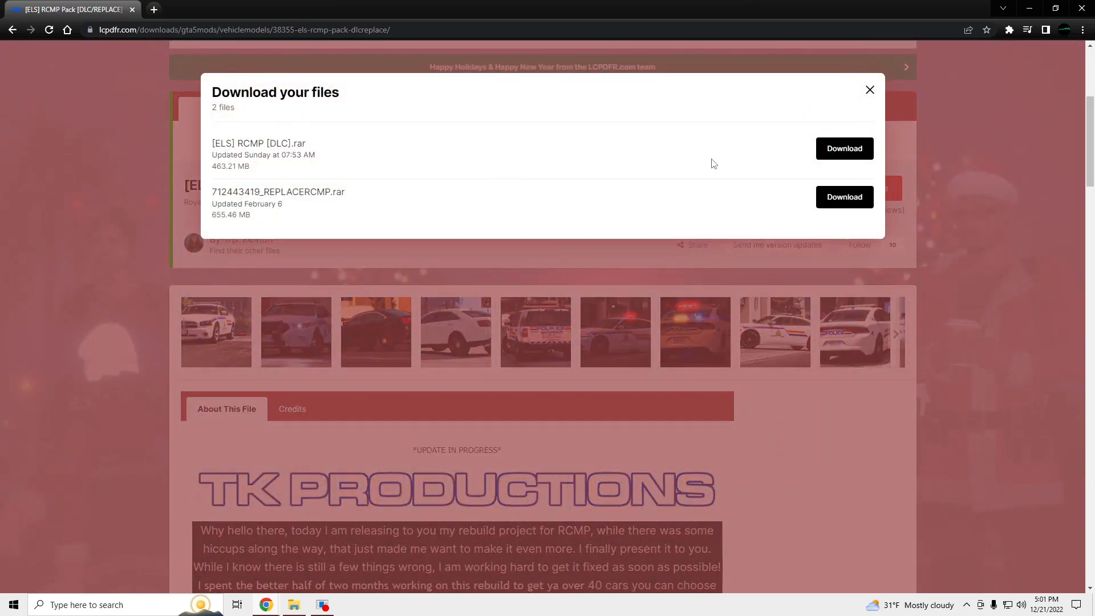
{"action": "left_click", "coordinate": [844, 148]}
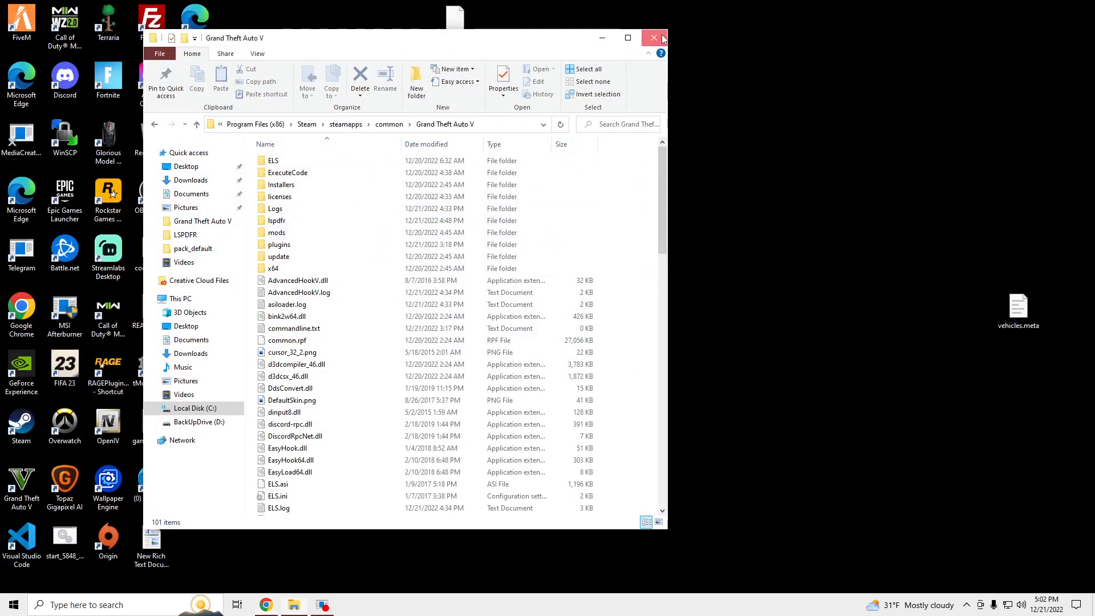
Open [ELS] RCMP [DLC].rar from the Downloads folder in WinRAR.
{"action": "left_click", "coordinate": [188, 152]}
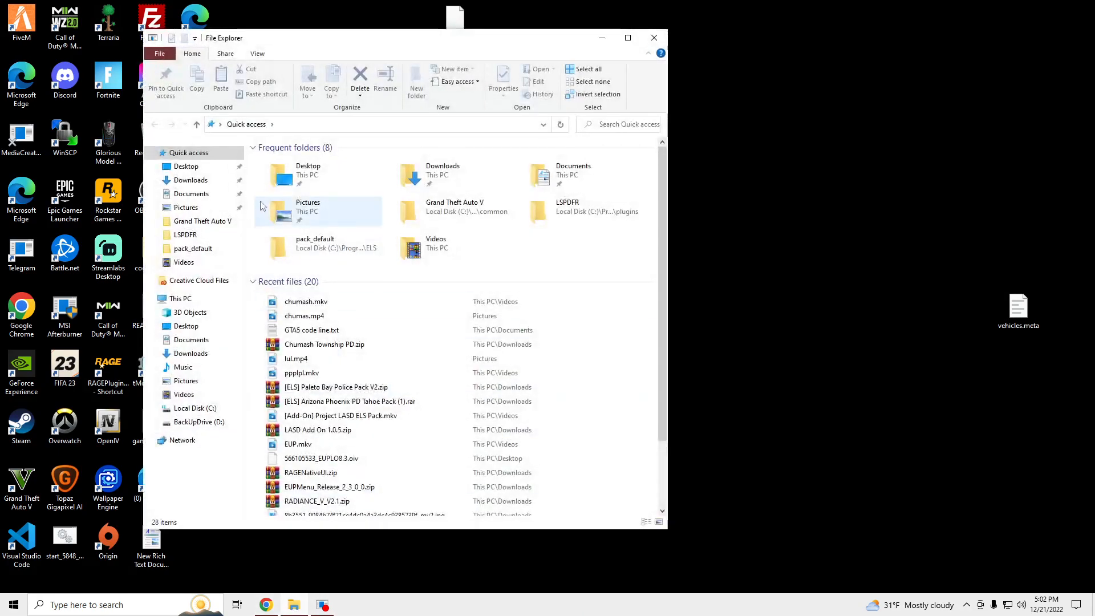
{"action": "left_click", "coordinate": [191, 179]}
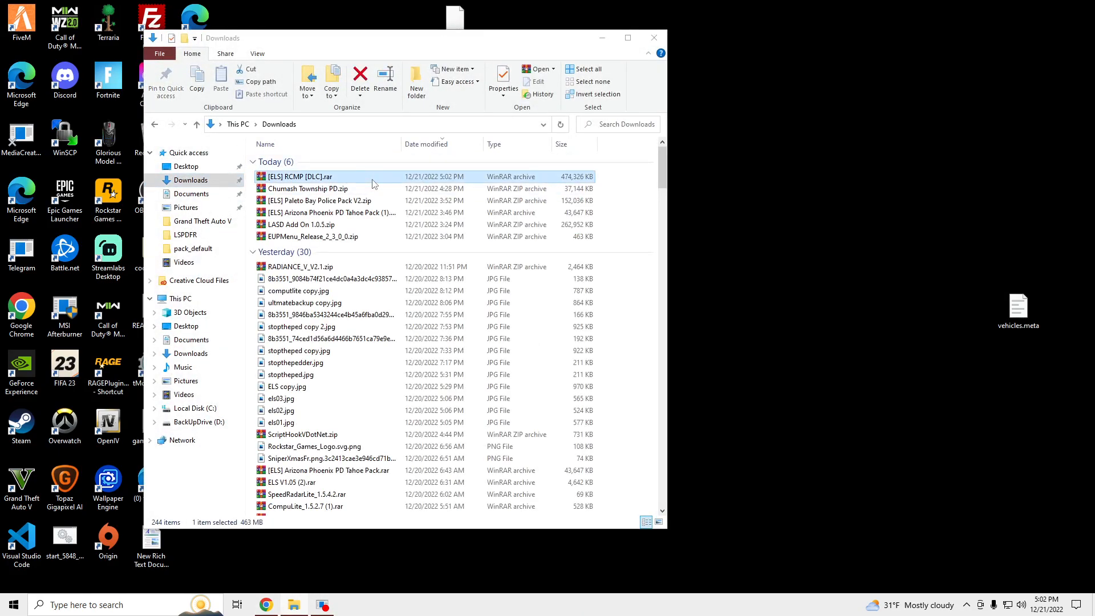
{"action": "double_click", "coordinate": [299, 175]}
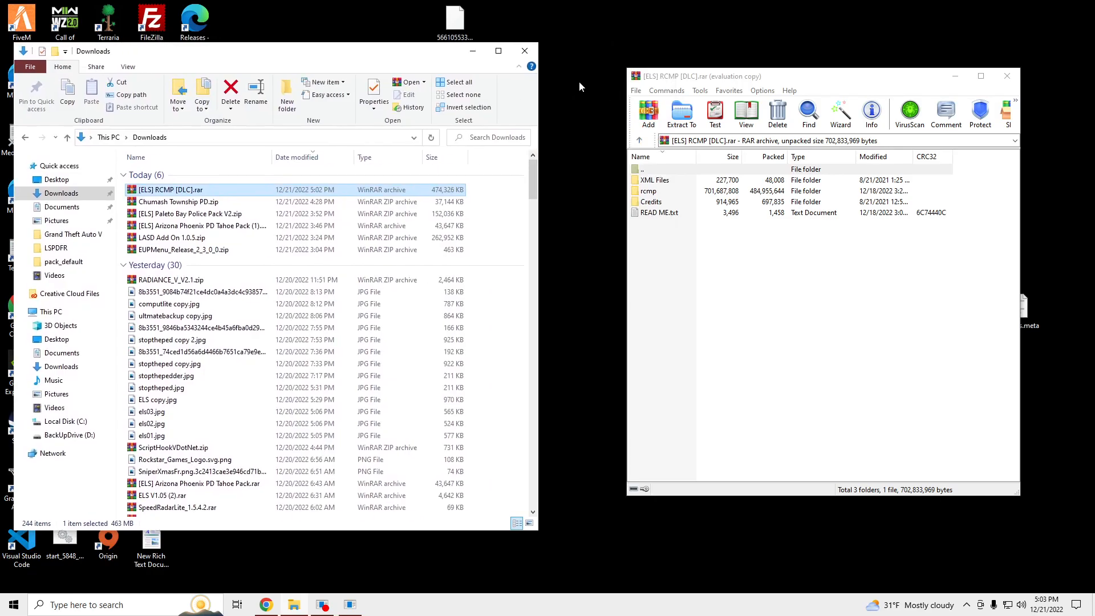
Close the Downloads window and launch OpenIV from its desktop shortcut.
{"action": "left_click", "coordinate": [524, 50]}
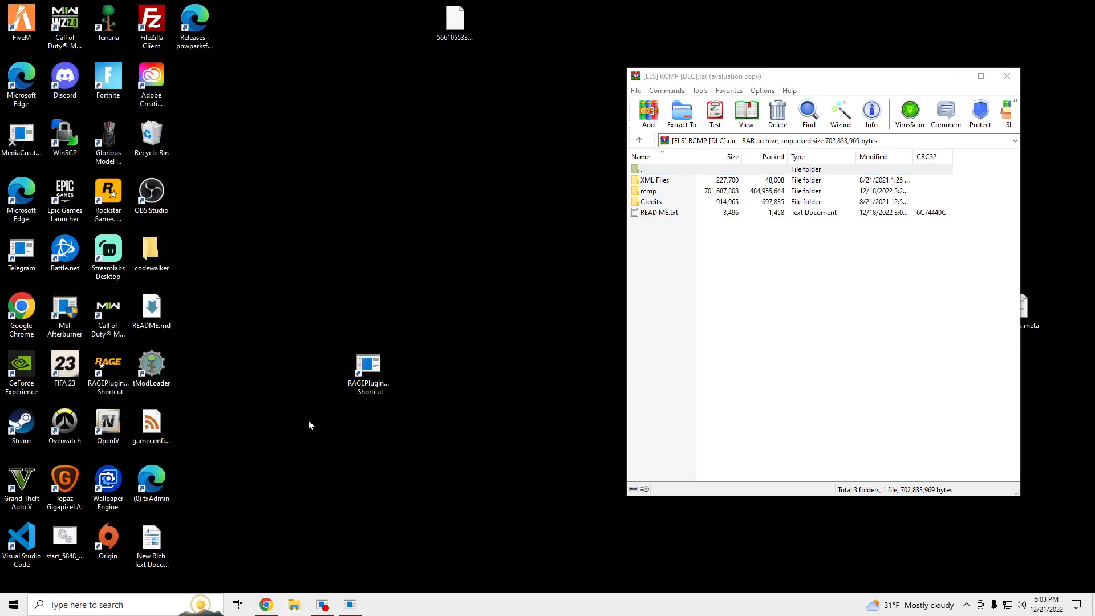
{"action": "left_click", "coordinate": [108, 421]}
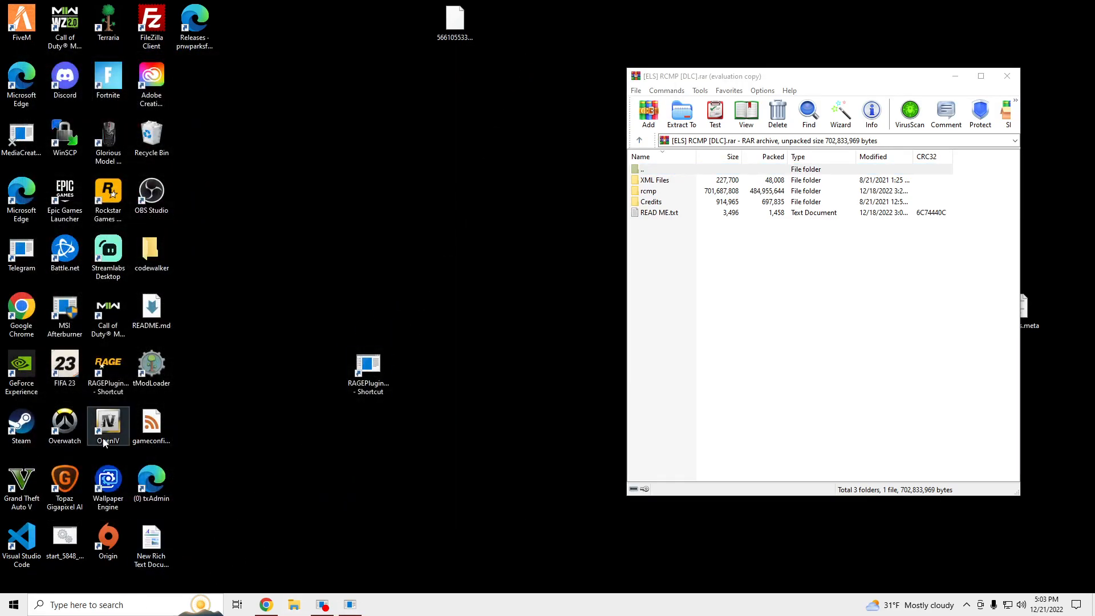
{"action": "double_click", "coordinate": [107, 422]}
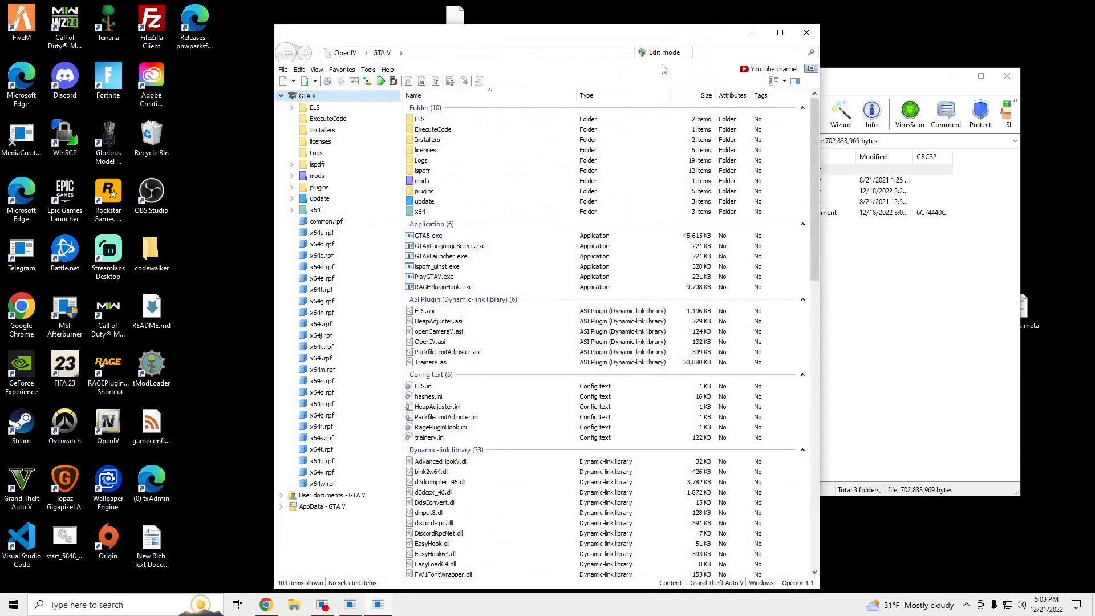
Enable Edit mode in OpenIV so the game files can be modified.
{"action": "left_click", "coordinate": [659, 53]}
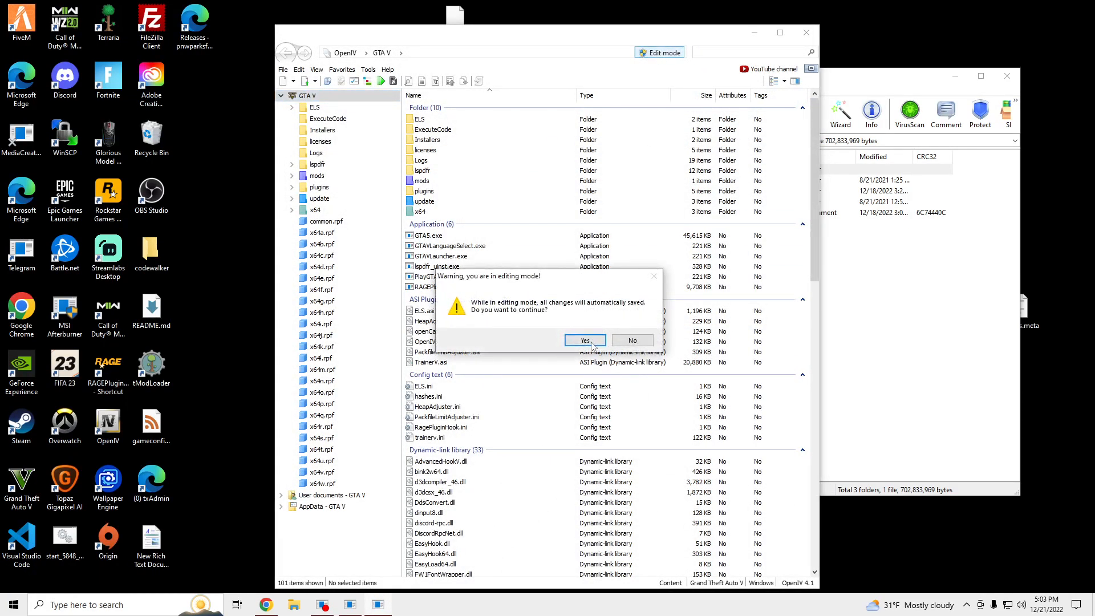
{"action": "left_click", "coordinate": [582, 340]}
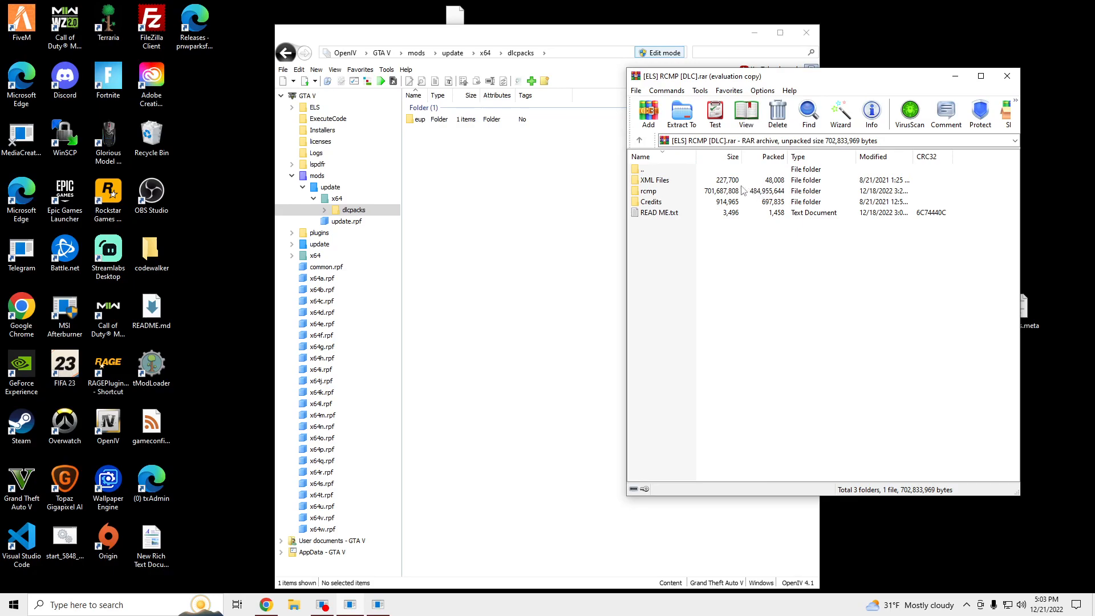
Place the archive's rcmp folder into mods/update/x64/dlcpacks next to eup.
{"action": "left_click", "coordinate": [648, 191]}
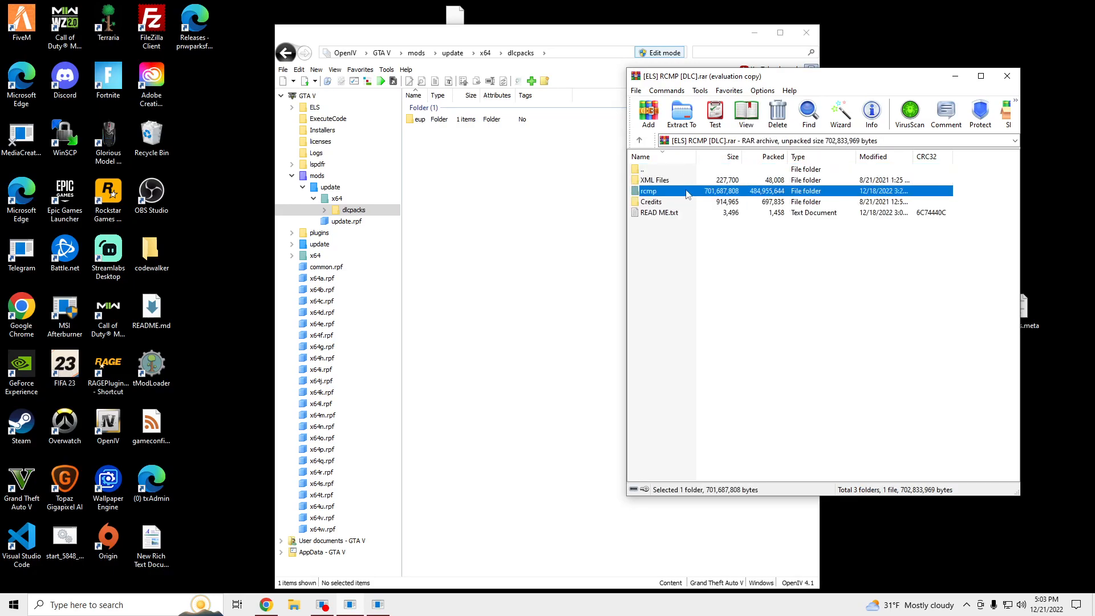
{"action": "left_click", "coordinate": [649, 191]}
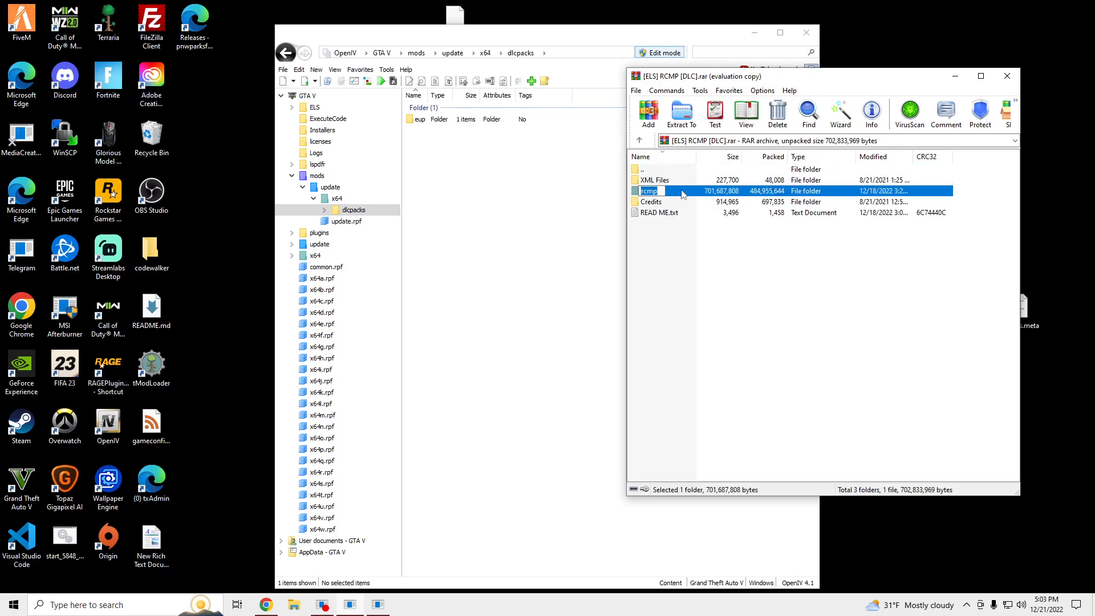
{"action": "left_click", "coordinate": [679, 113]}
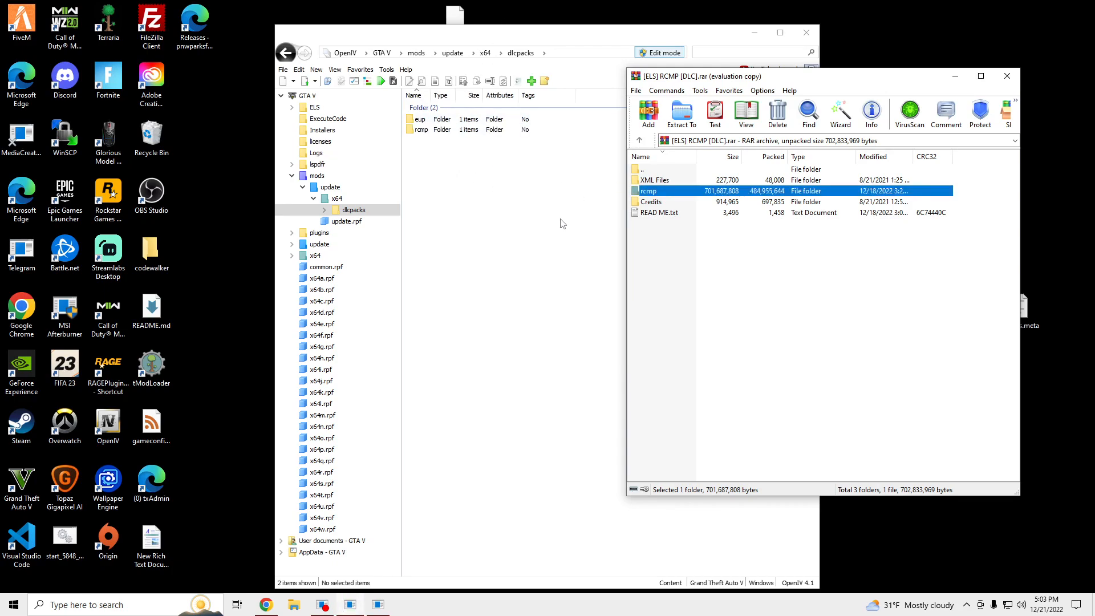
View the pack's READ ME.txt instructions from the archive.
{"action": "double_click", "coordinate": [658, 213]}
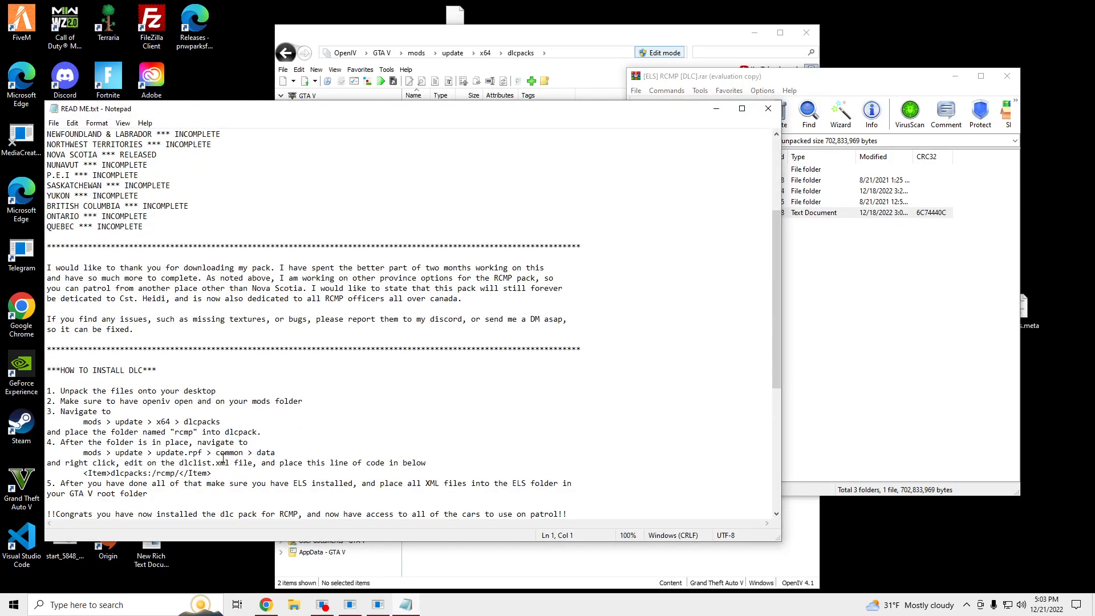
{"action": "left_click_drag", "start_coordinate": [142, 472], "coordinate": [212, 472]}
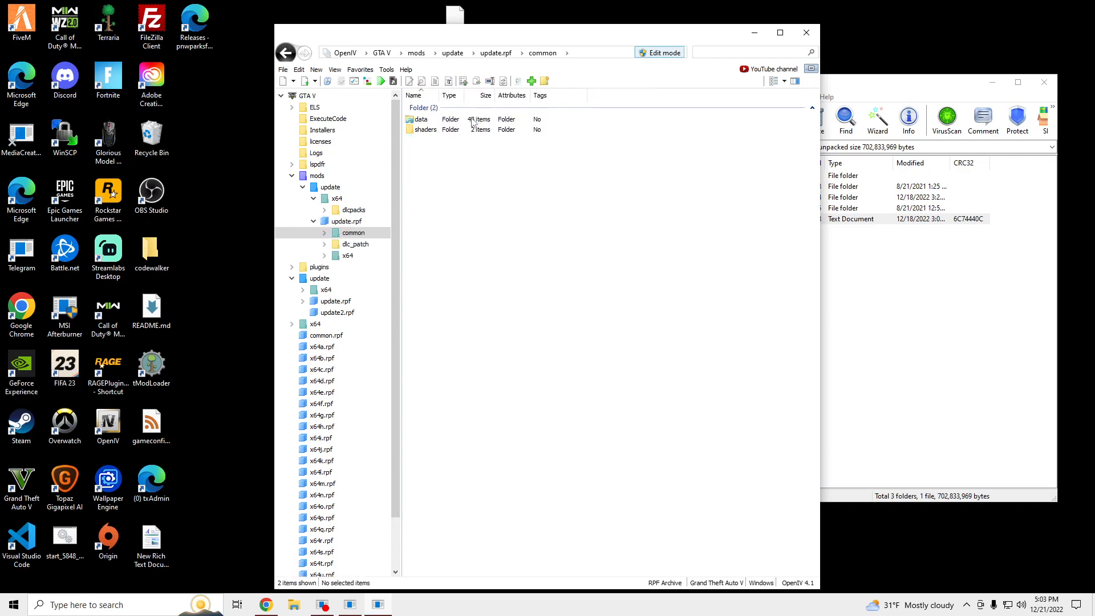
Open dlclist.xml in update.rpf's common/data folder for editing to register the DLC.
{"action": "double_click", "coordinate": [421, 118]}
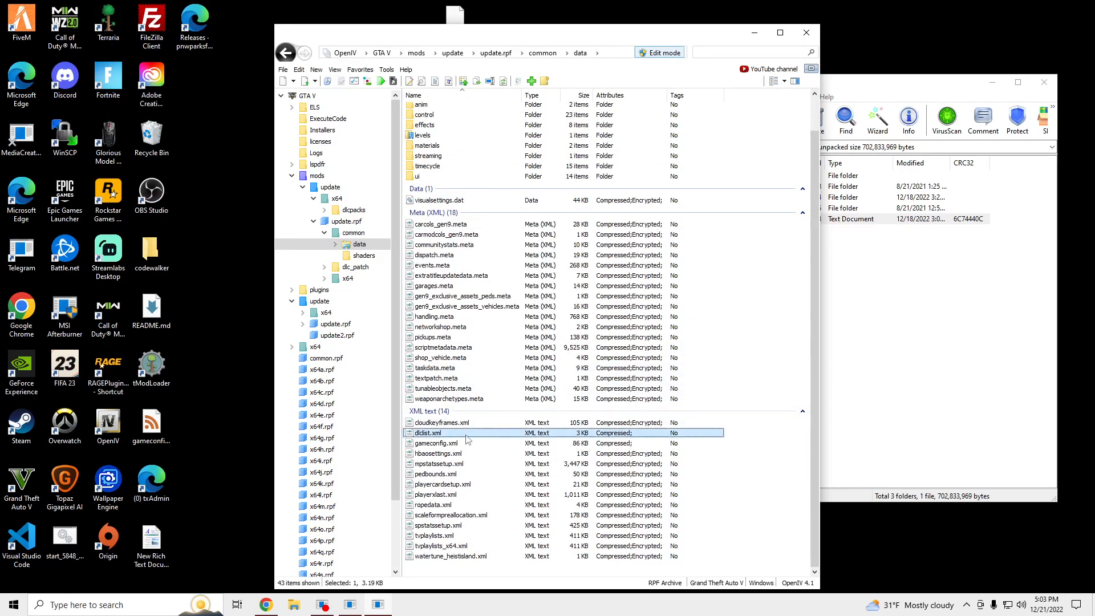
{"action": "right_click", "coordinate": [427, 432]}
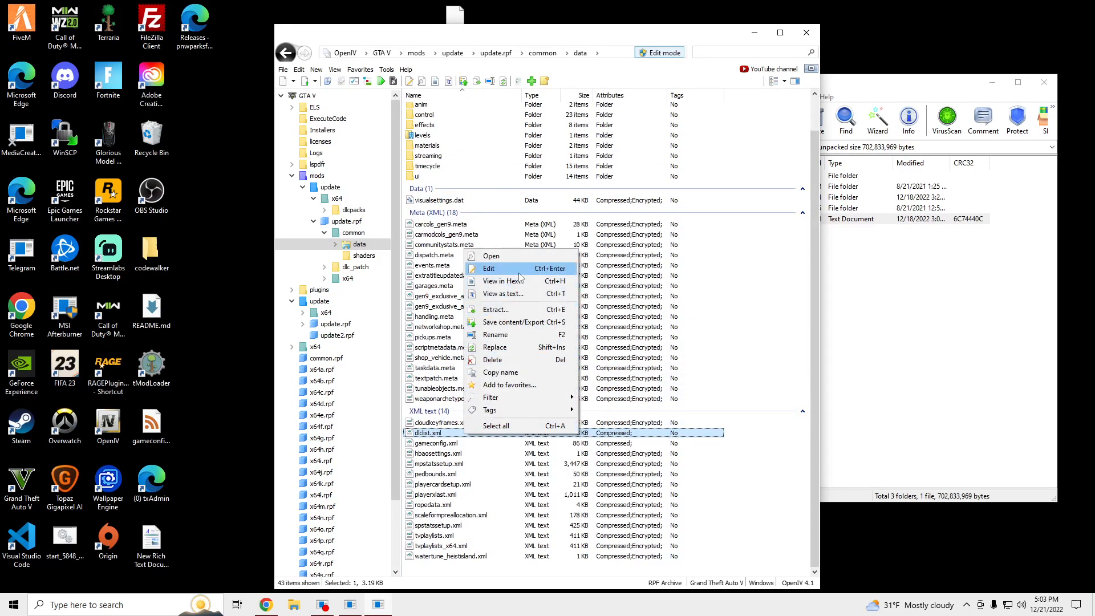
{"action": "left_click", "coordinate": [491, 268]}
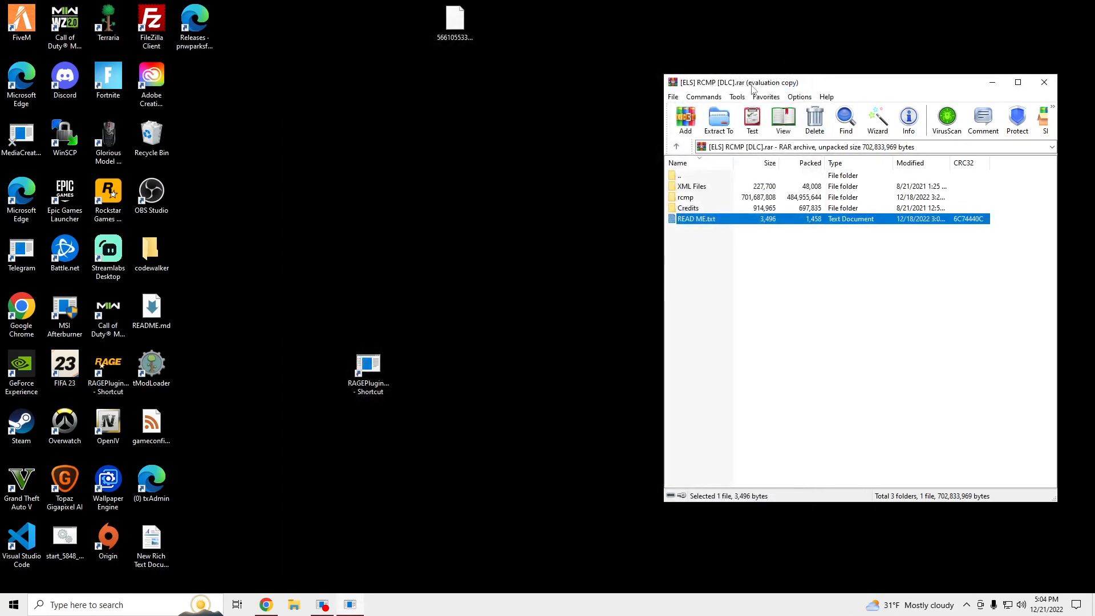
Visit the game's ELS pack_default folder alongside the archive's XML Files folder.
{"action": "left_click", "coordinate": [294, 604]}
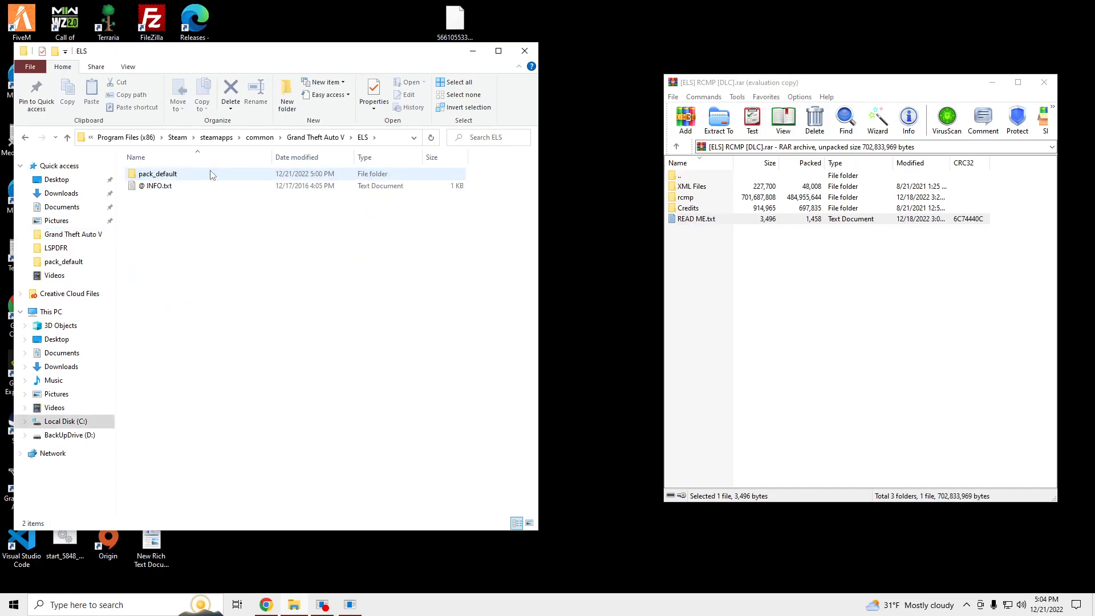
{"action": "double_click", "coordinate": [156, 174]}
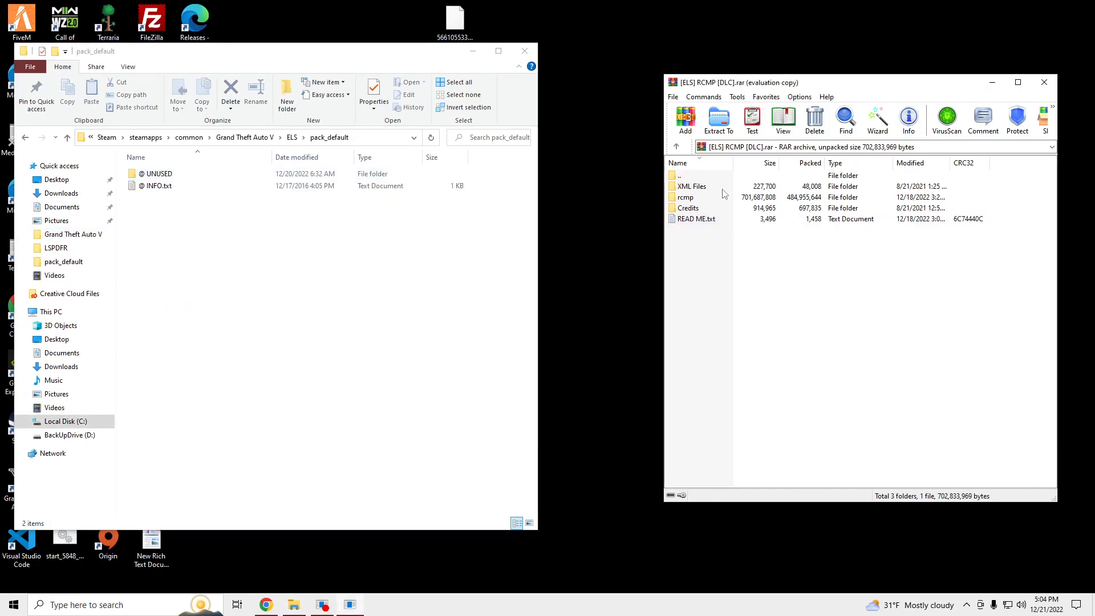
{"action": "double_click", "coordinate": [691, 186]}
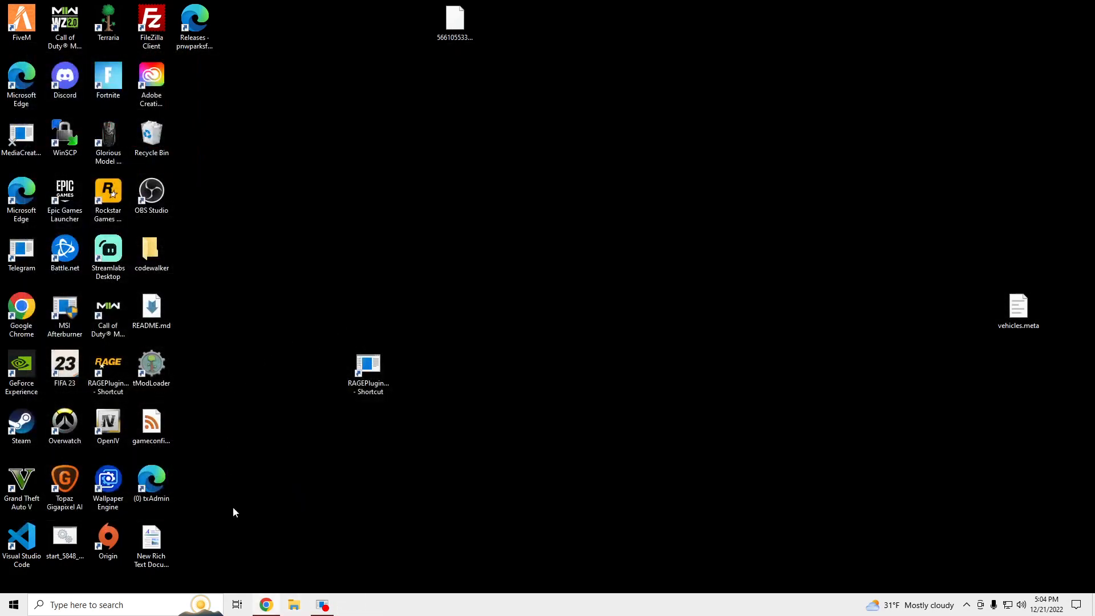
Start Grand Theft Auto V via RAGEPluginHook.exe and return to gameplay in Rockford Hills.
{"action": "left_click", "coordinate": [293, 604]}
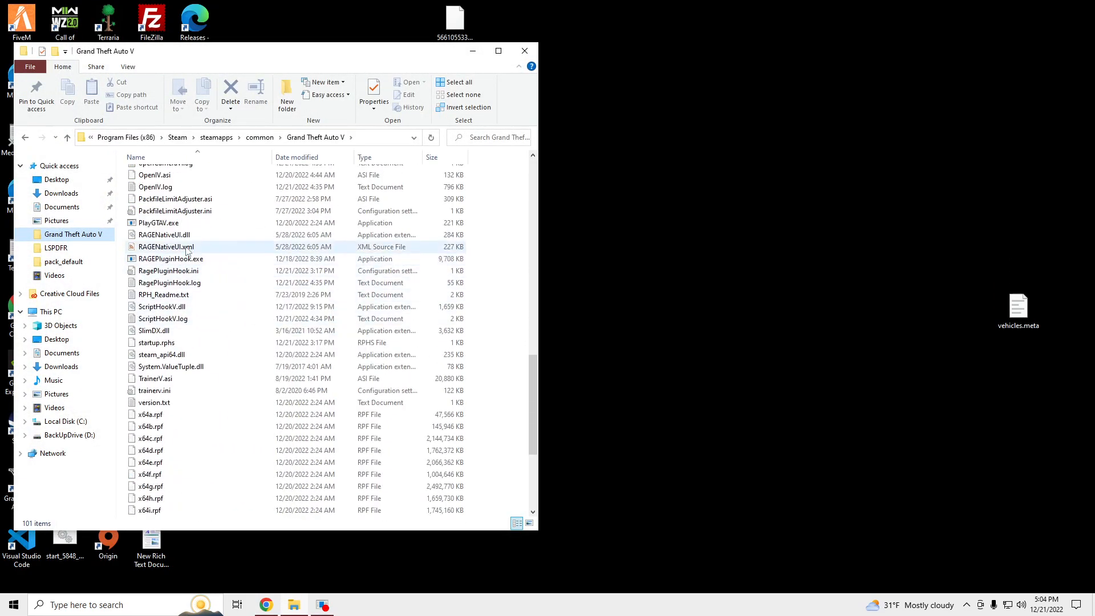
{"action": "left_click", "coordinate": [169, 259]}
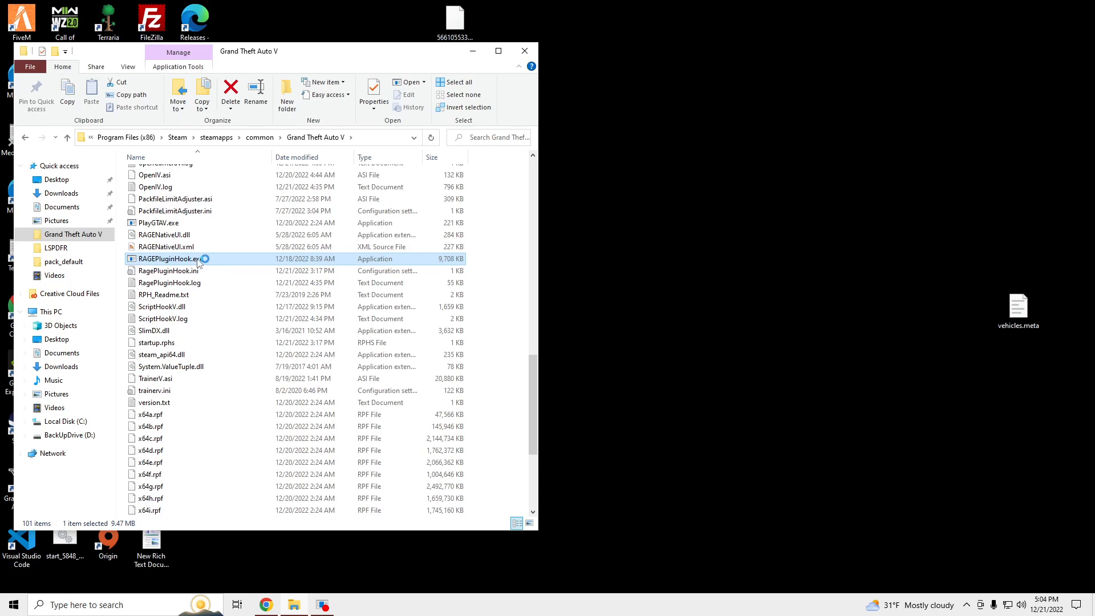
{"action": "mouse_move", "coordinate": [167, 259]}
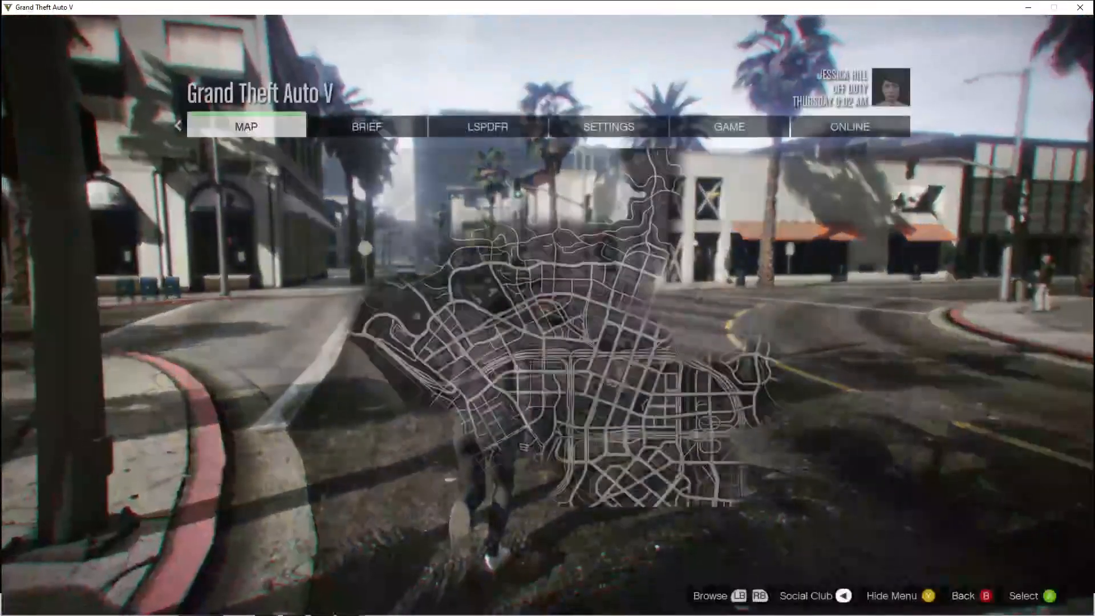
{"action": "left_click", "coordinate": [487, 126]}
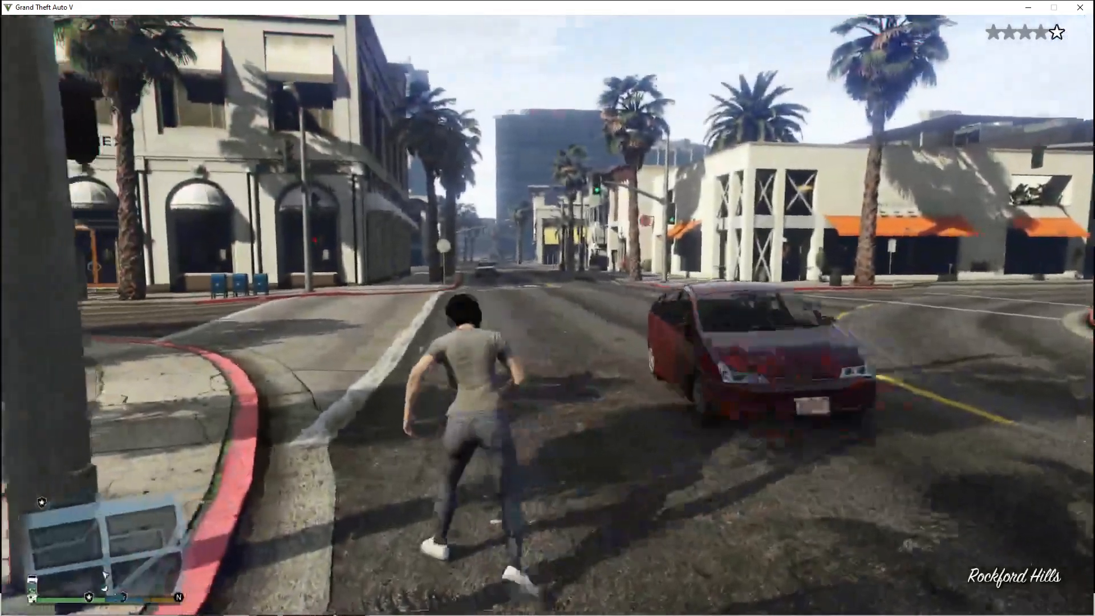
Spawn successive RCMP vehicles (RCMP21, RCMP22, RCMP43, RCMP44, RCMP5) from the Added Vehicles menu.
{"action": "key", "text": "w"}
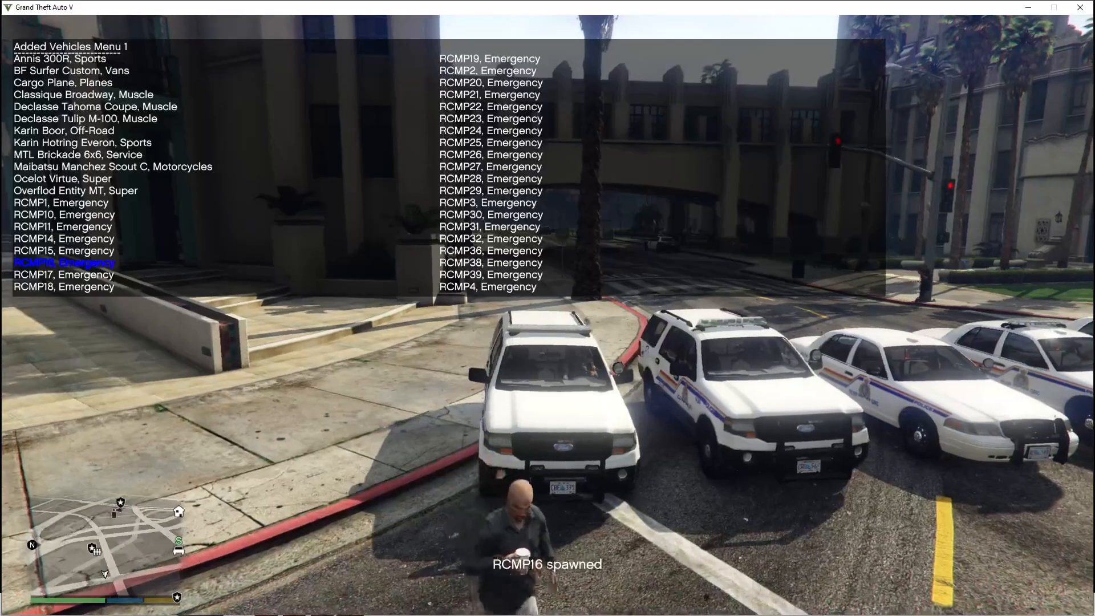
{"action": "key", "text": "down"}
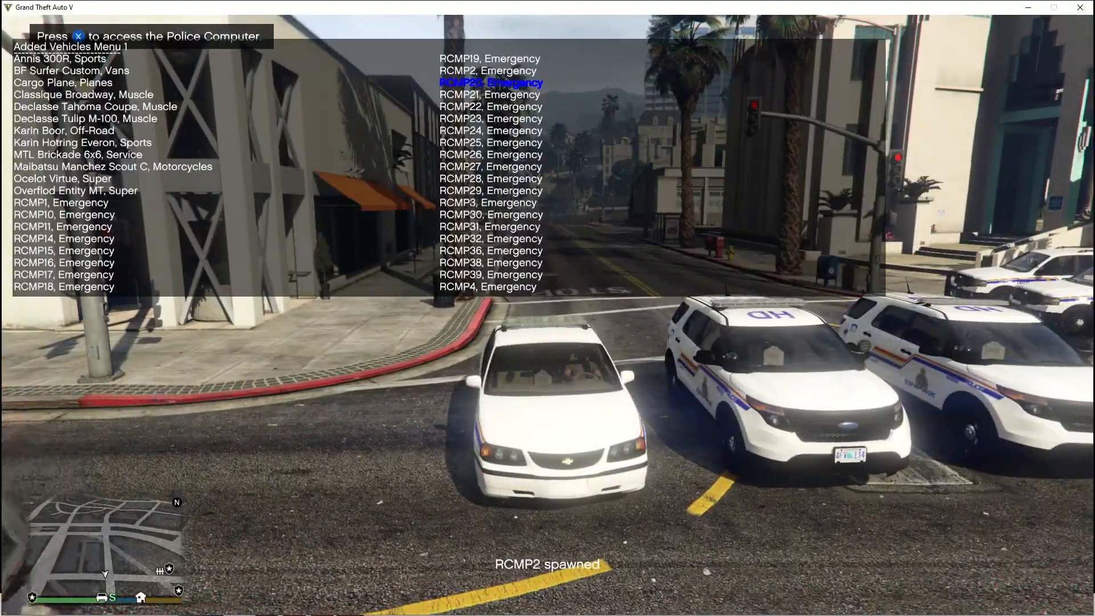
{"action": "key", "text": "down"}
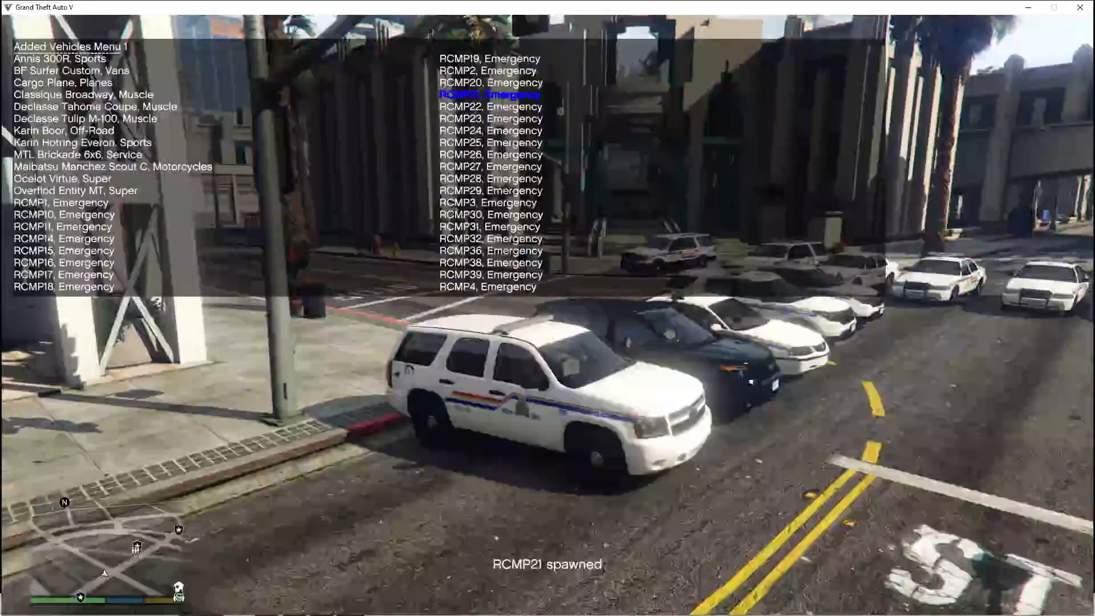
{"action": "key", "text": "down"}
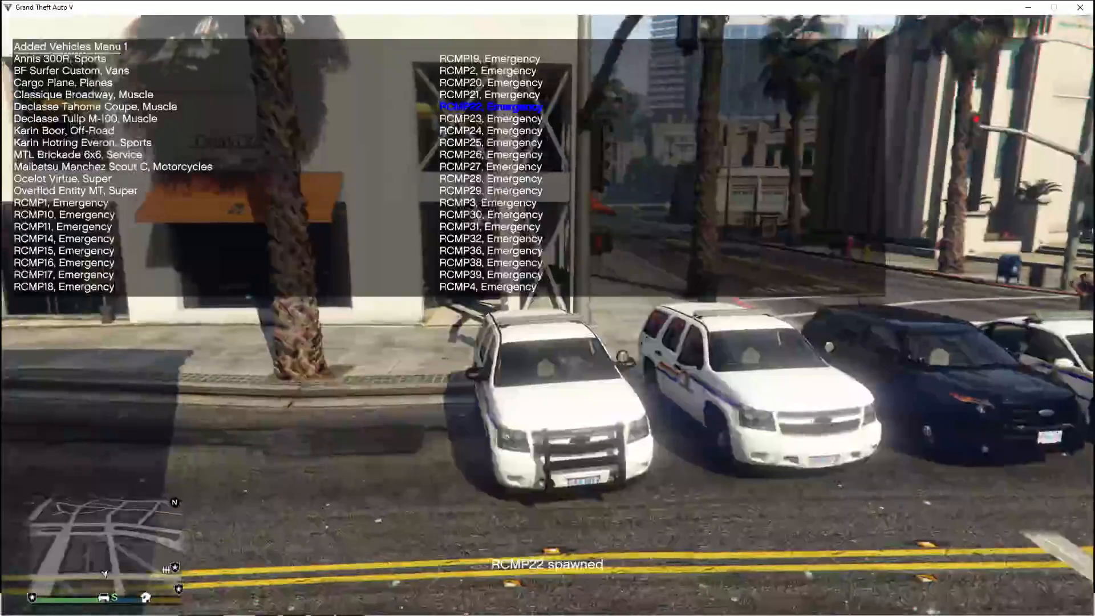
{"action": "key", "text": "down"}
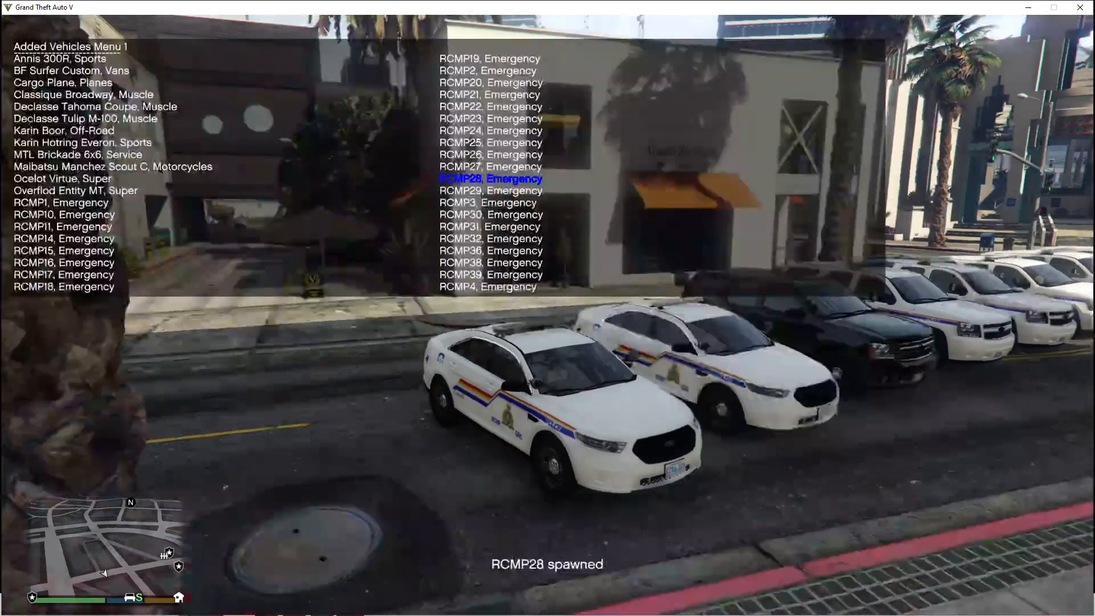
{"action": "key", "text": "down"}
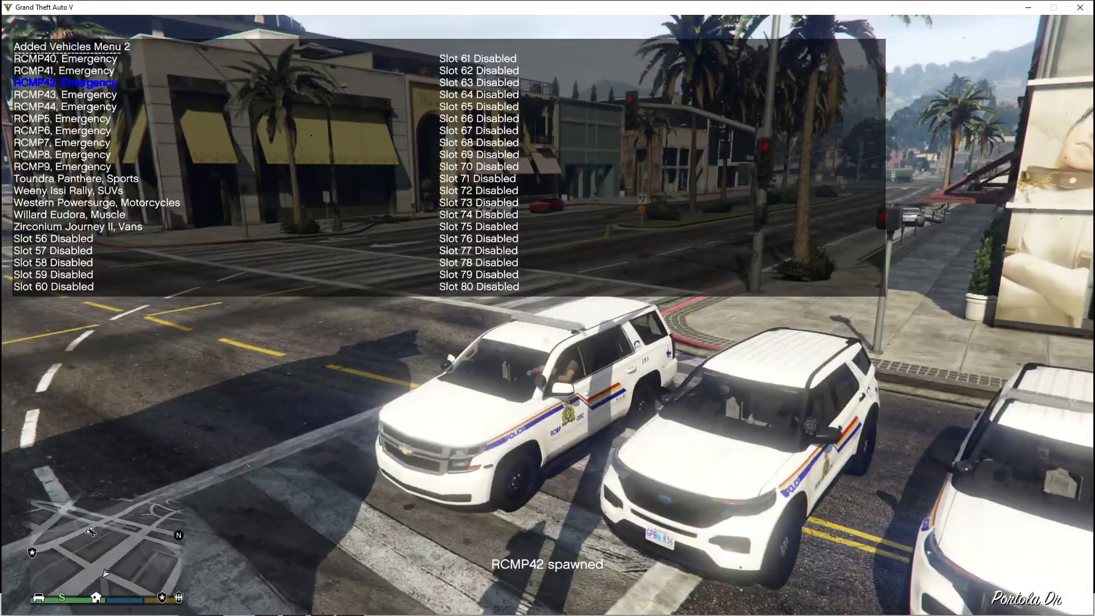
{"action": "key", "text": "down"}
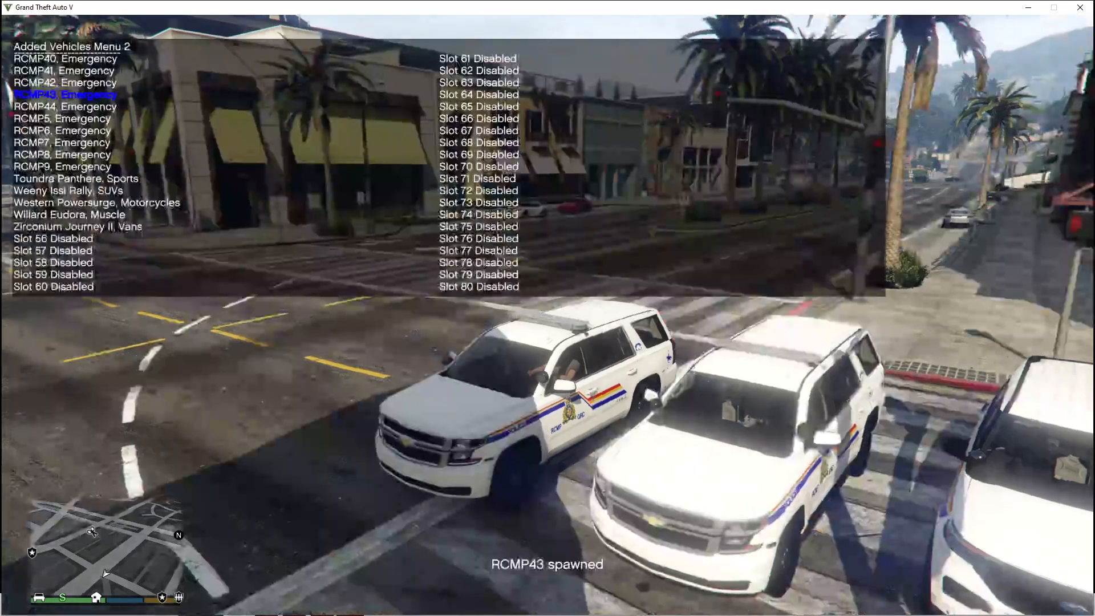
{"action": "key", "text": "down"}
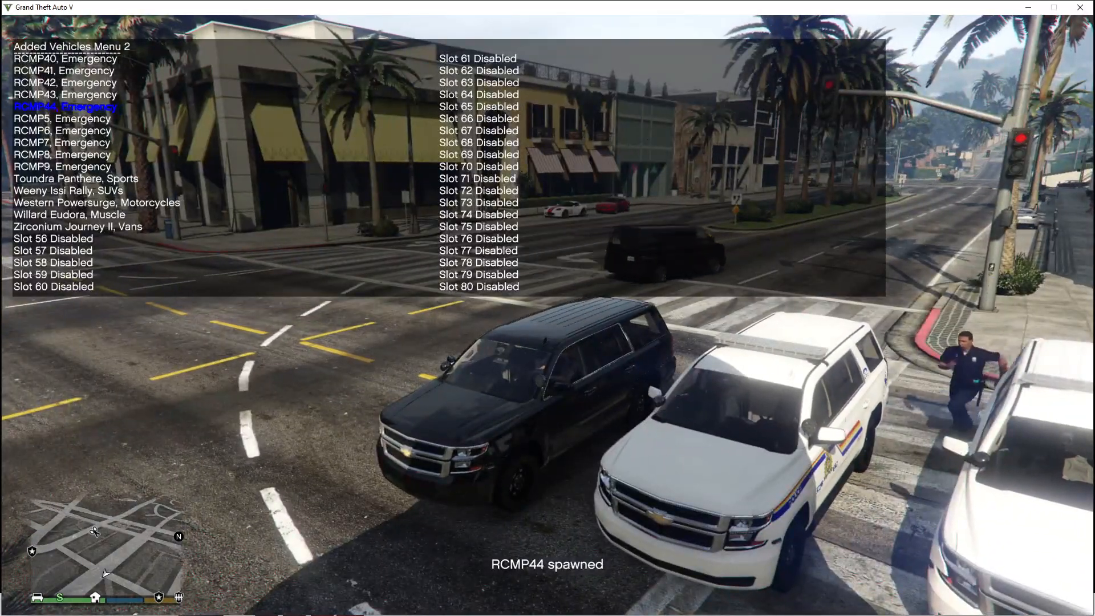
{"action": "key", "text": "down"}
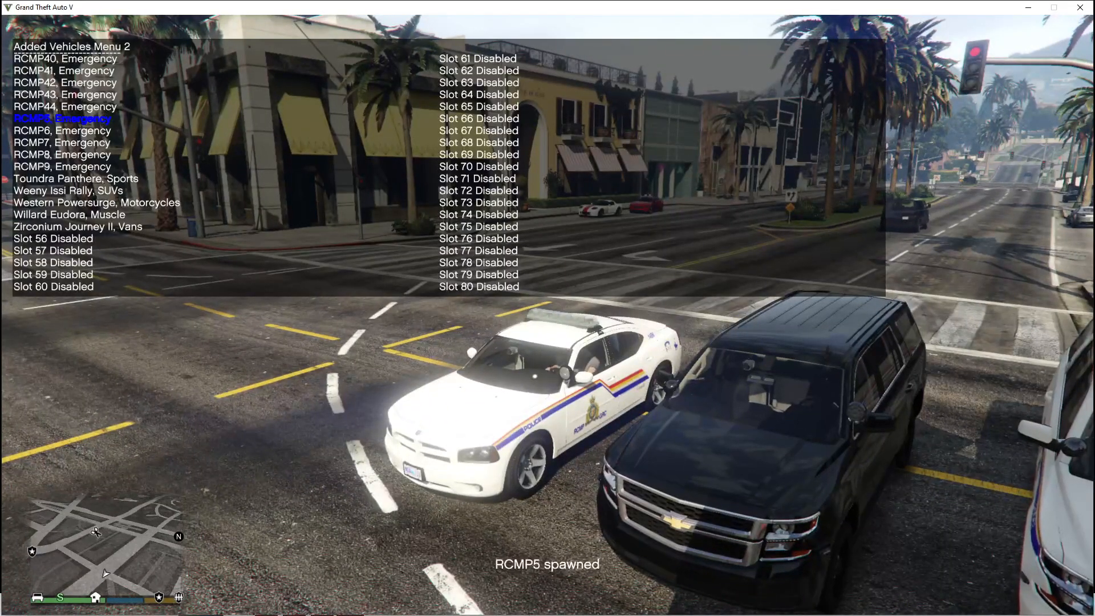